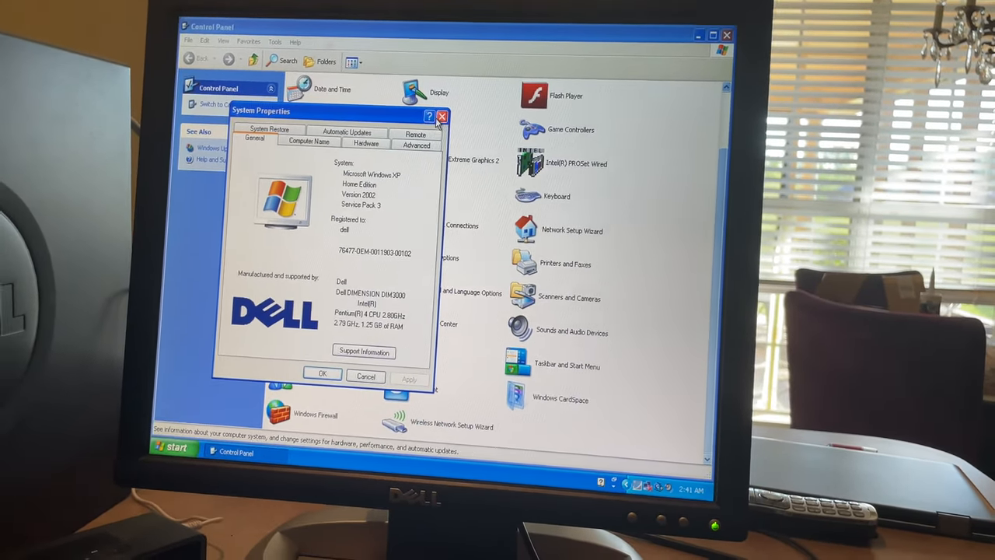
# Close the System Properties dialog showing XP Home Edition SP3 on the Dell
pyautogui.click(441, 116)
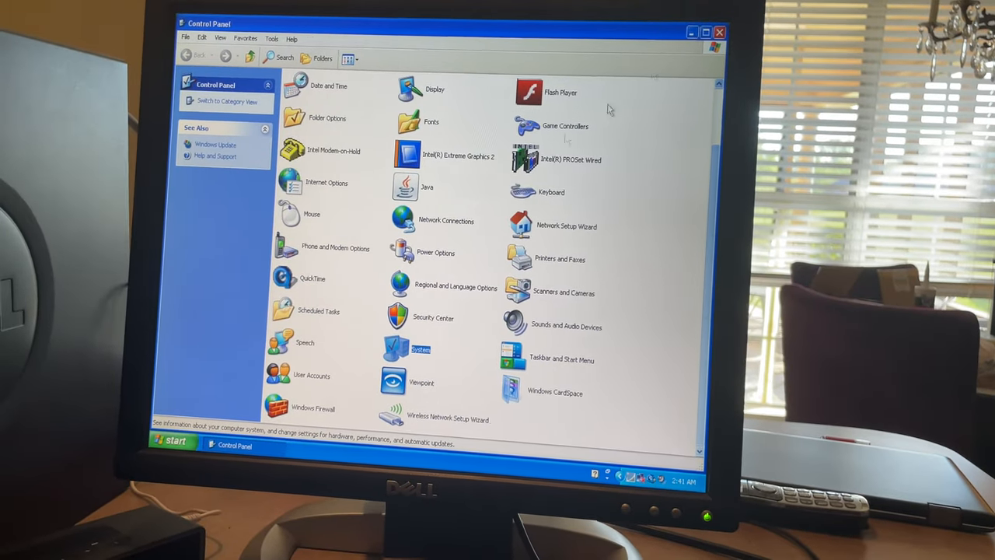
# Minimize the Control Panel to reveal the desktop shortcuts
pyautogui.doubleClick(419, 349)
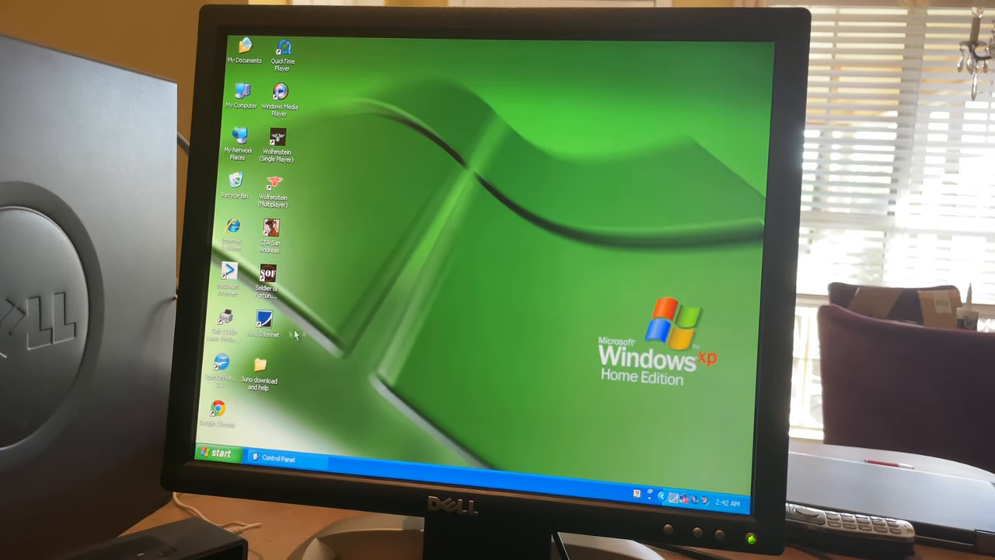
# Launch Juno Internet and continue with 'Sign-in to your existing account' to start dialing
pyautogui.doubleClick(266, 321)
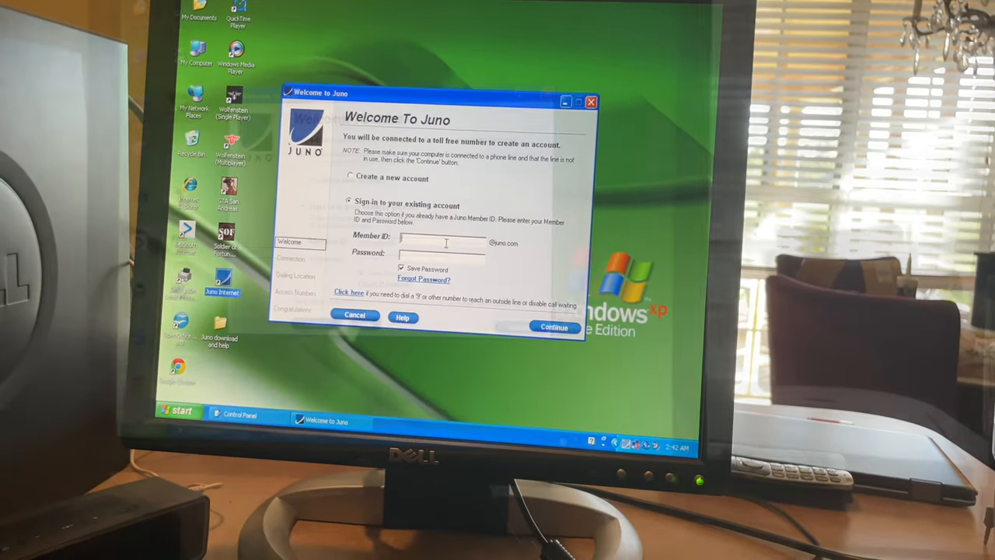
pyautogui.click(553, 327)
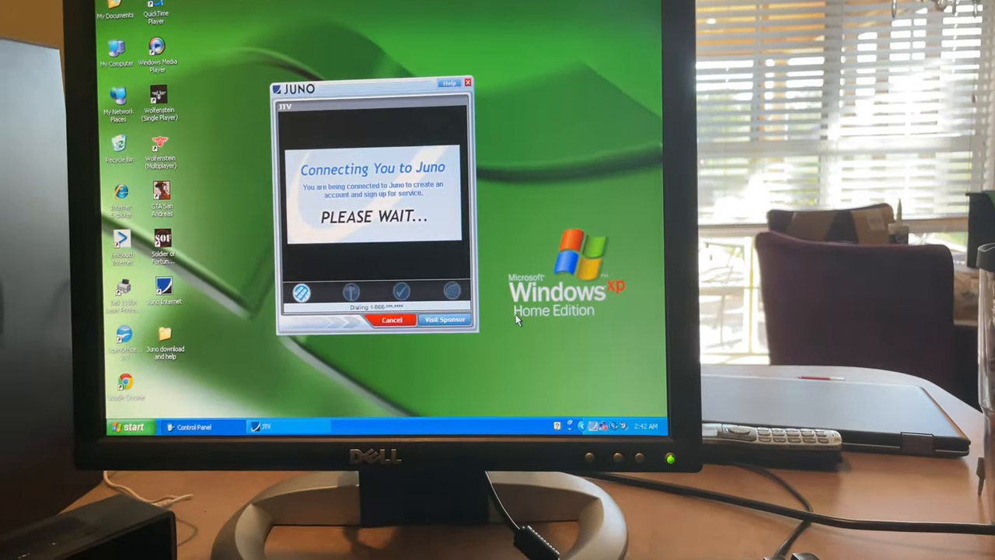